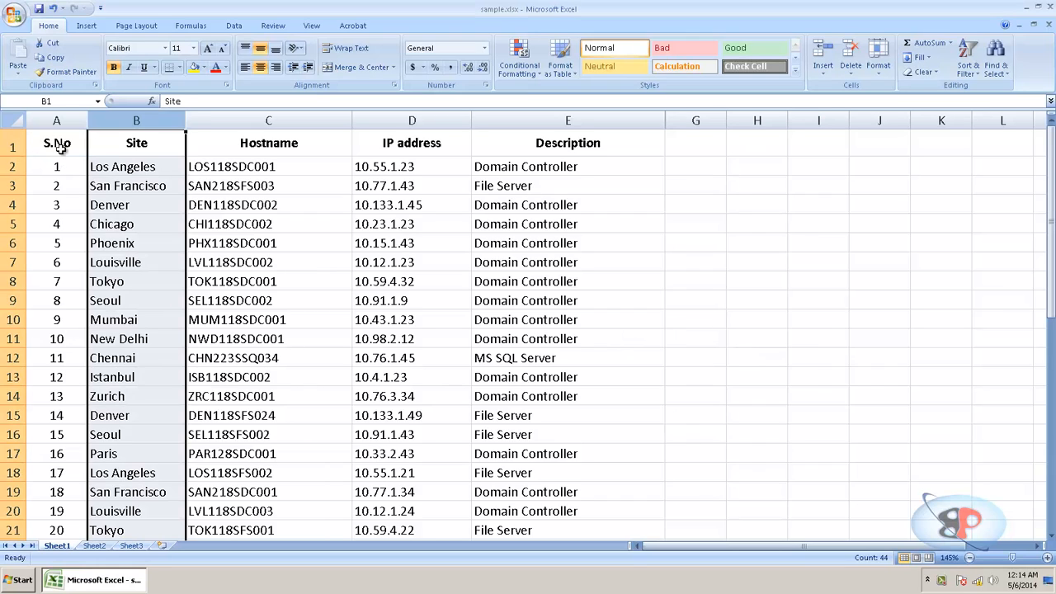
- Review the Hostname, Description and Site columns, selecting Los Angeles as the first site
left_click(267, 142)
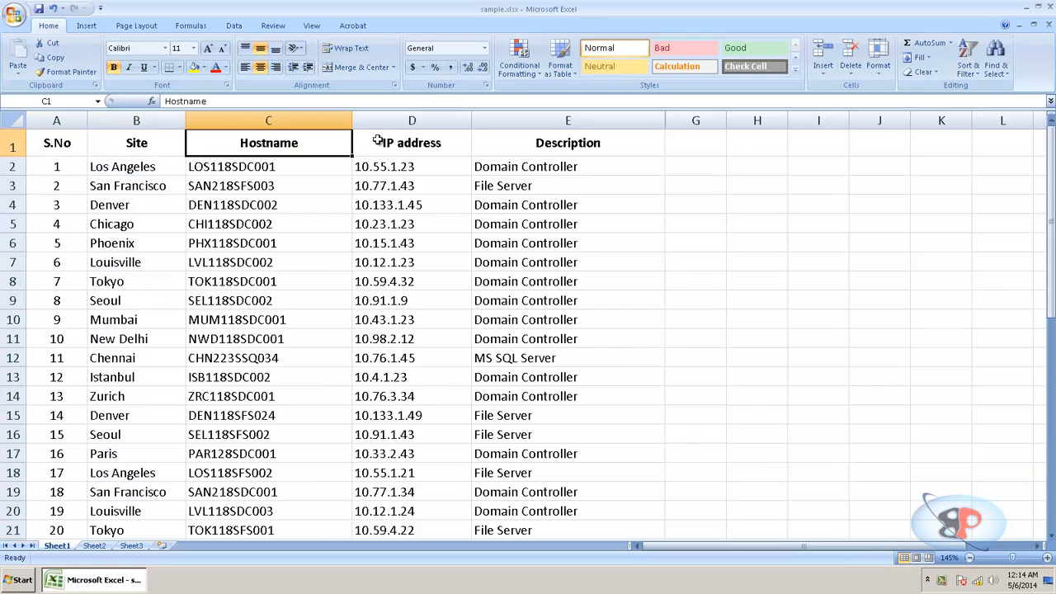
left_click(568, 141)
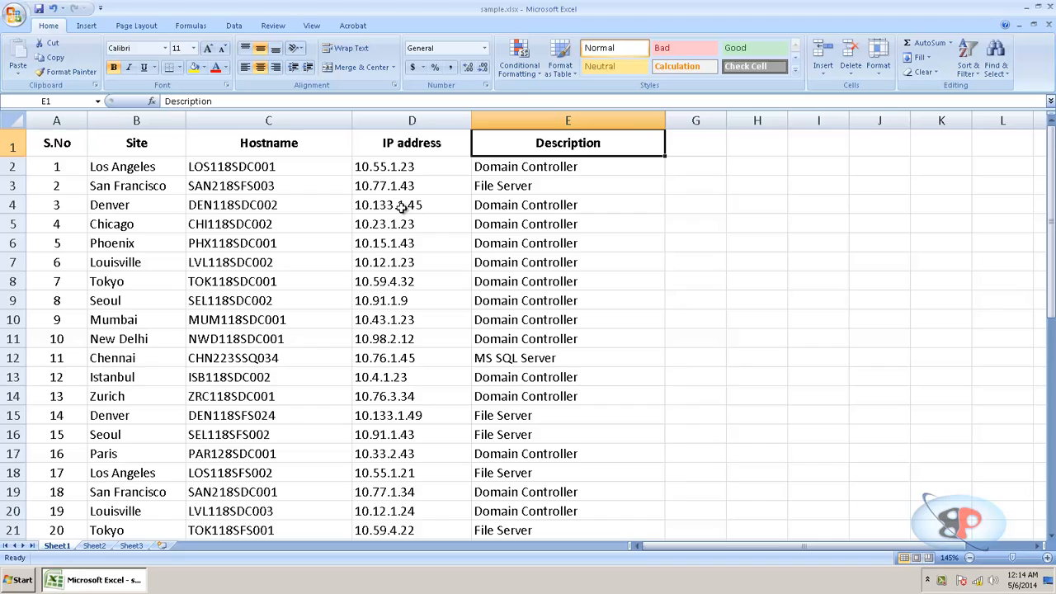
mouse_move(117, 217)
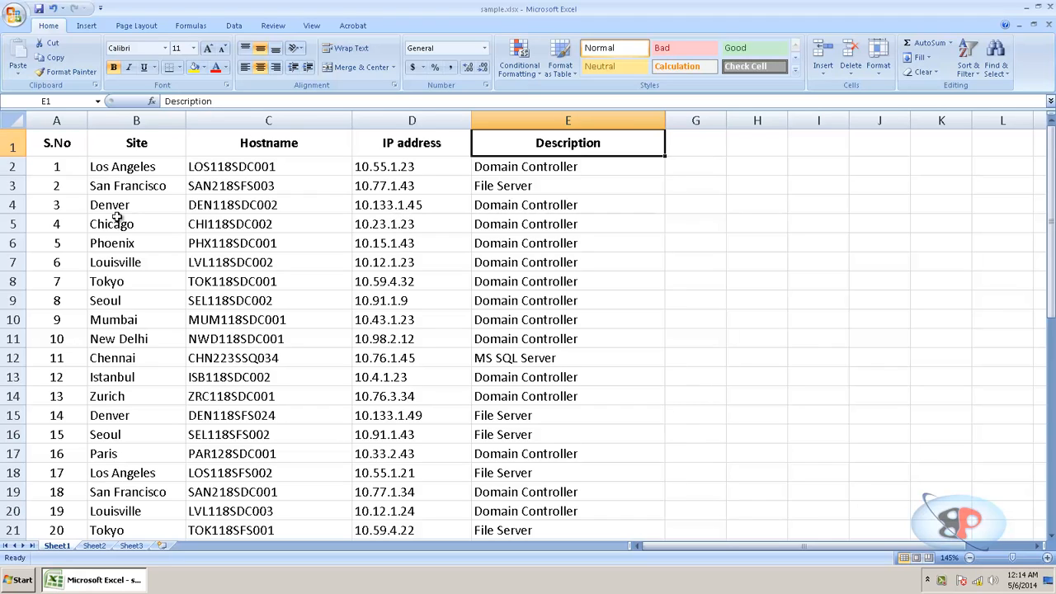
left_click(115, 260)
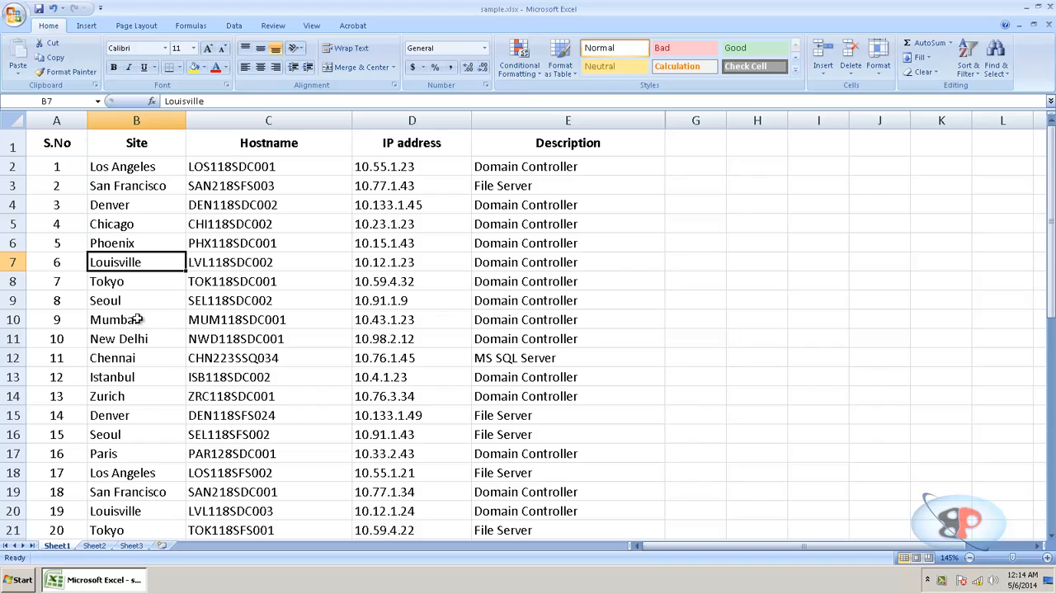
left_click(122, 165)
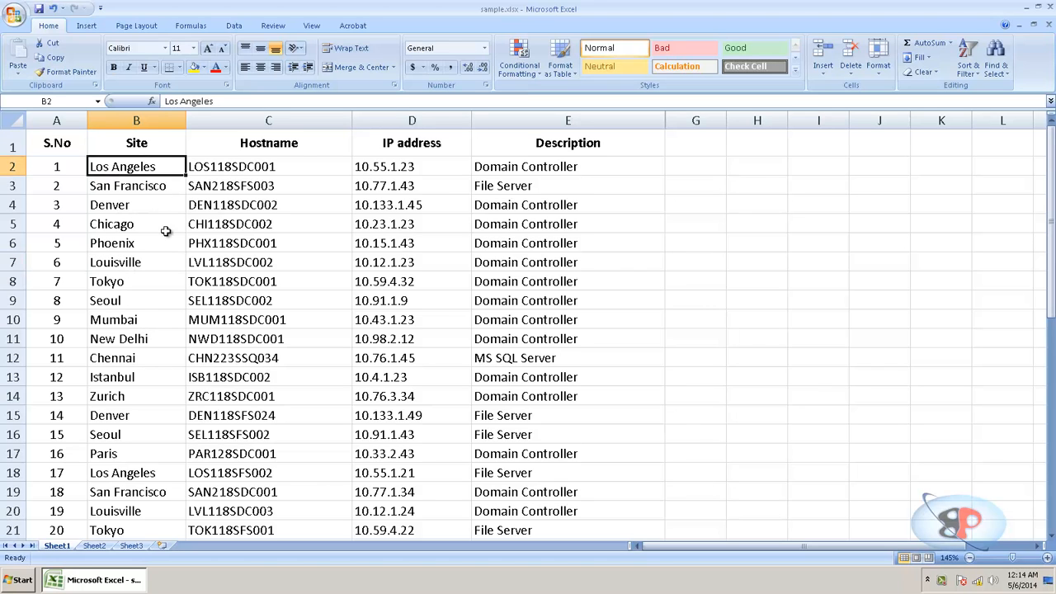
scroll("down", 3)
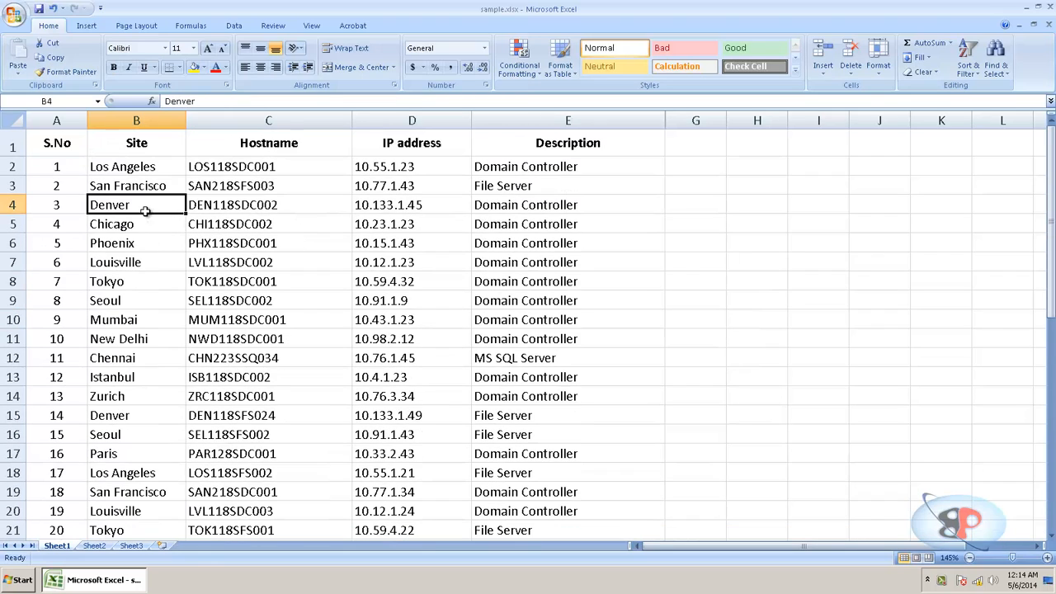
scroll("down", 3)
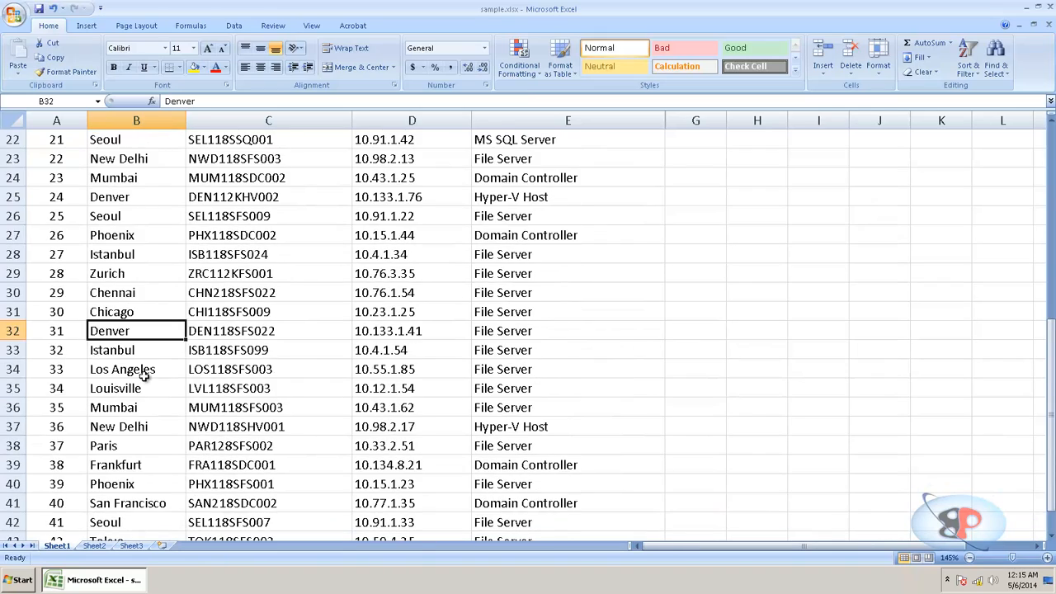
scroll("down", 3)
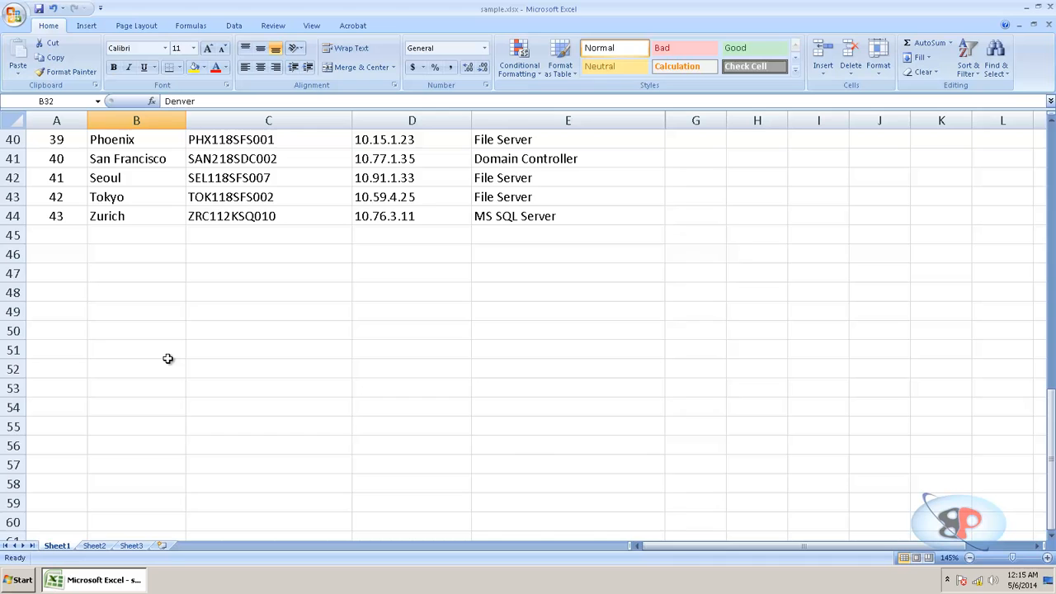
scroll("up", 3)
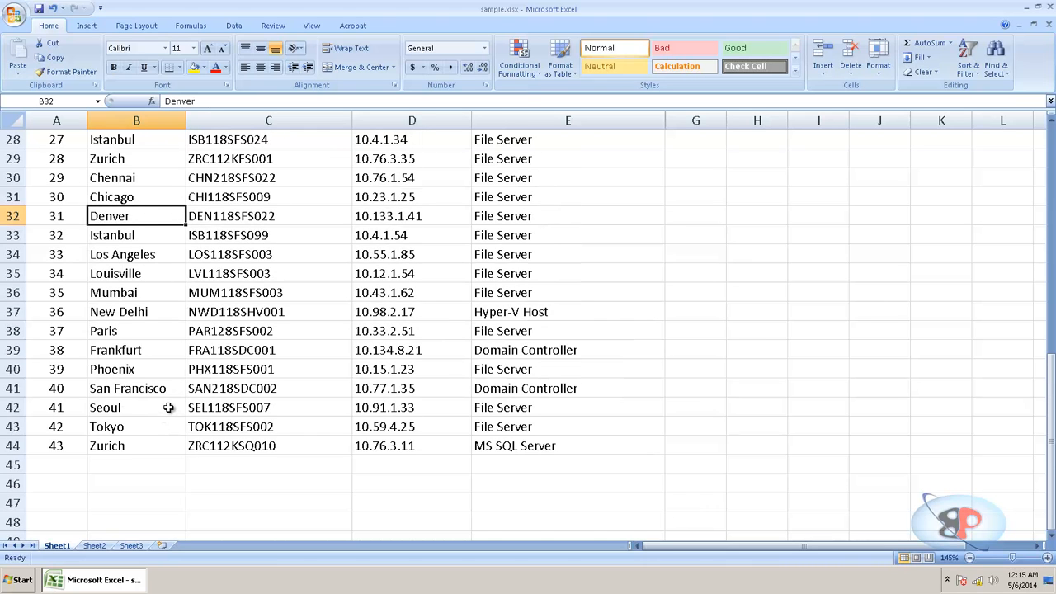
scroll("up", 3)
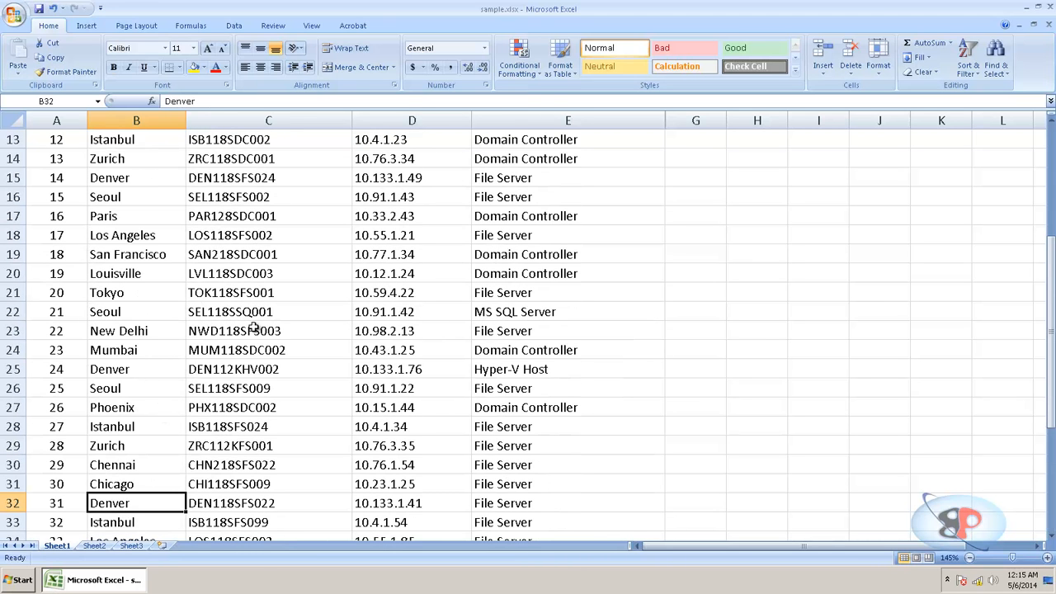
scroll("up", 3)
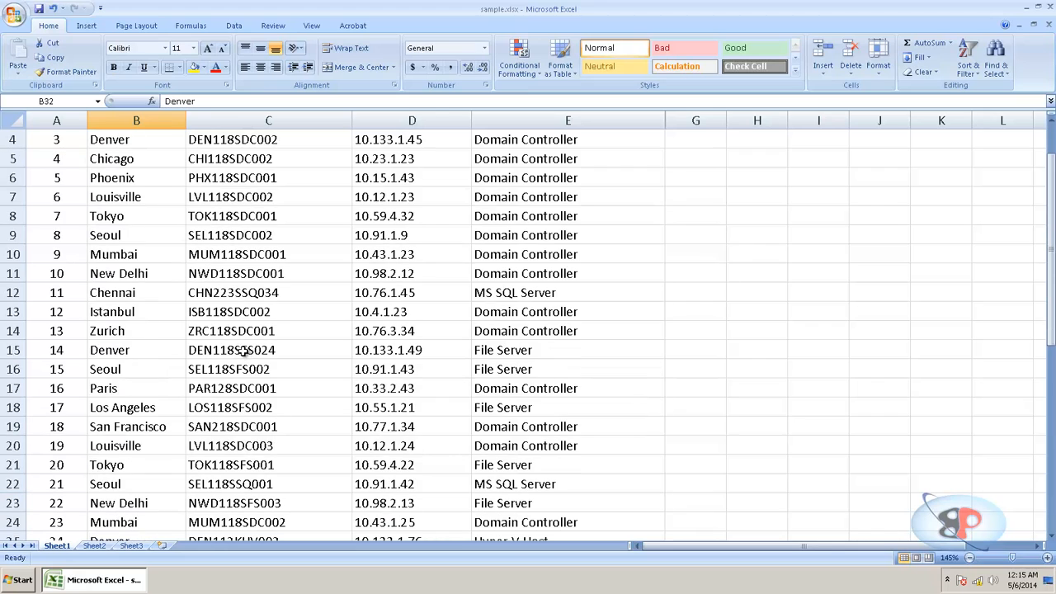
mouse_move(240, 317)
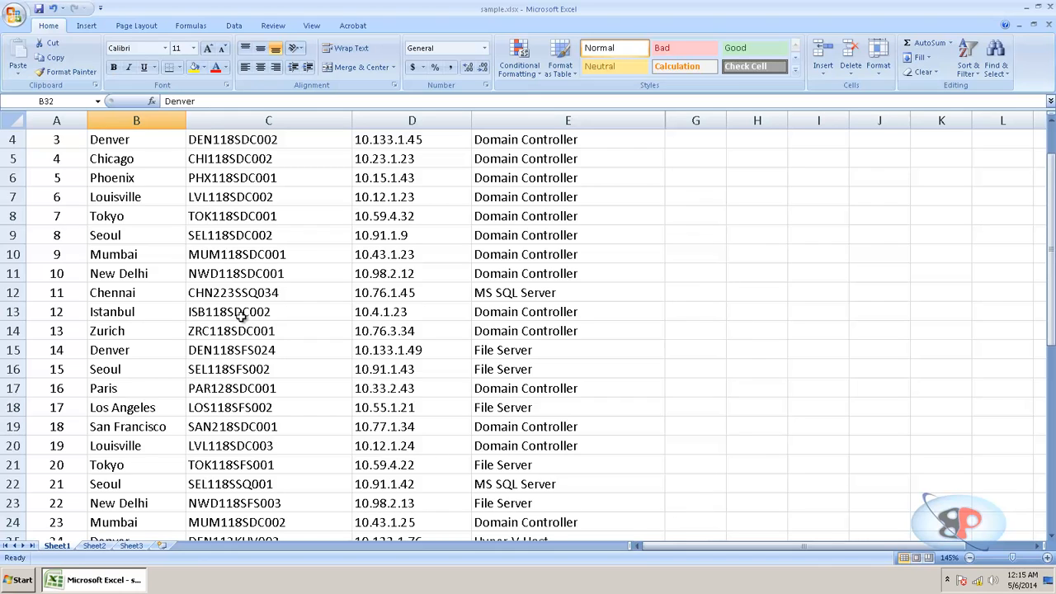
scroll("up", 3)
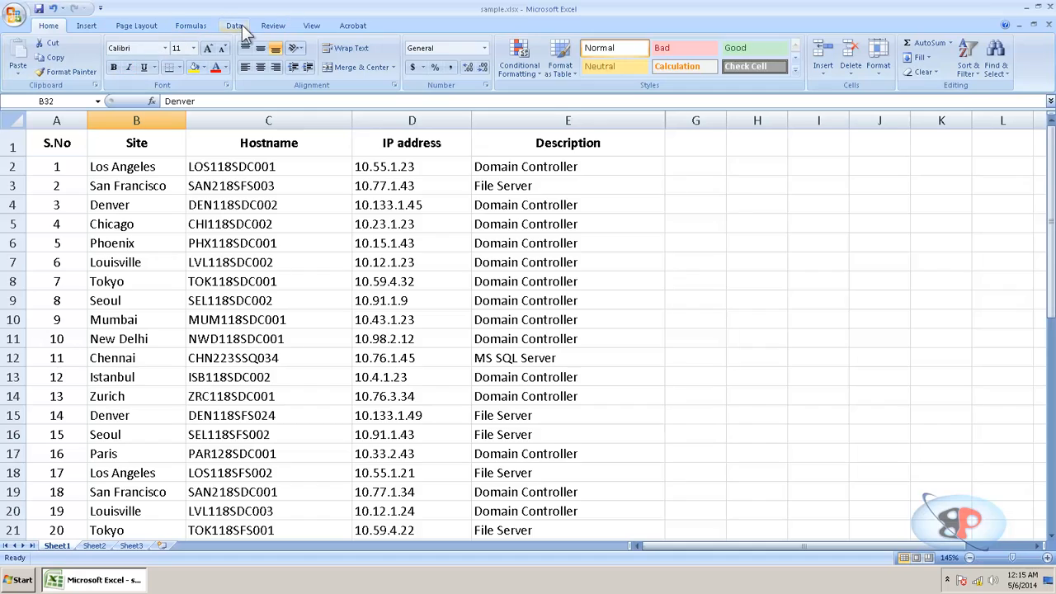
- Filter the Site list in place to unique records only, leaving 15 of 43 rows
left_click(234, 26)
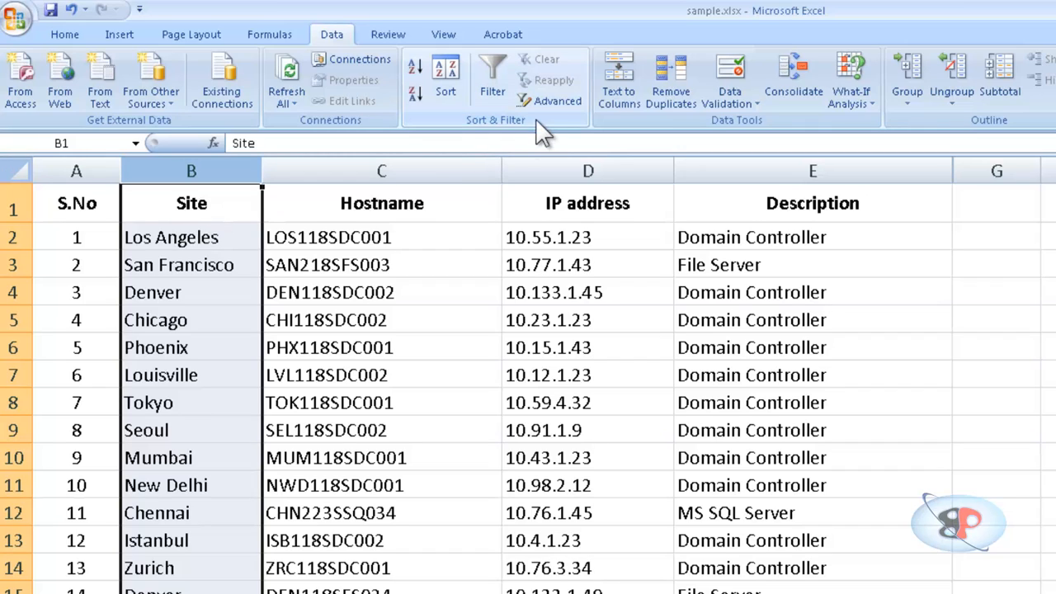
mouse_move(550, 100)
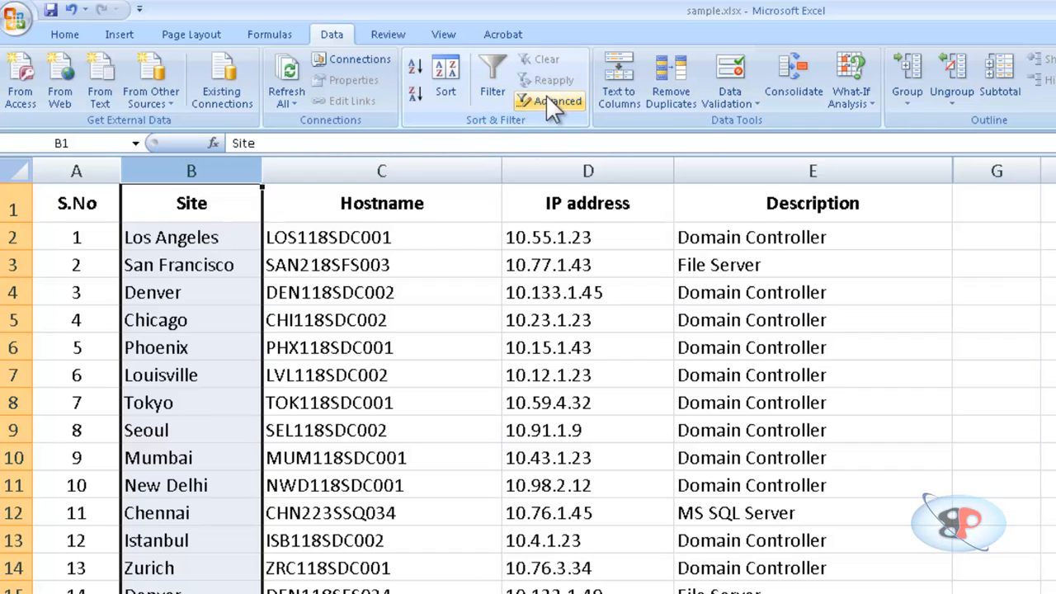
left_click(550, 101)
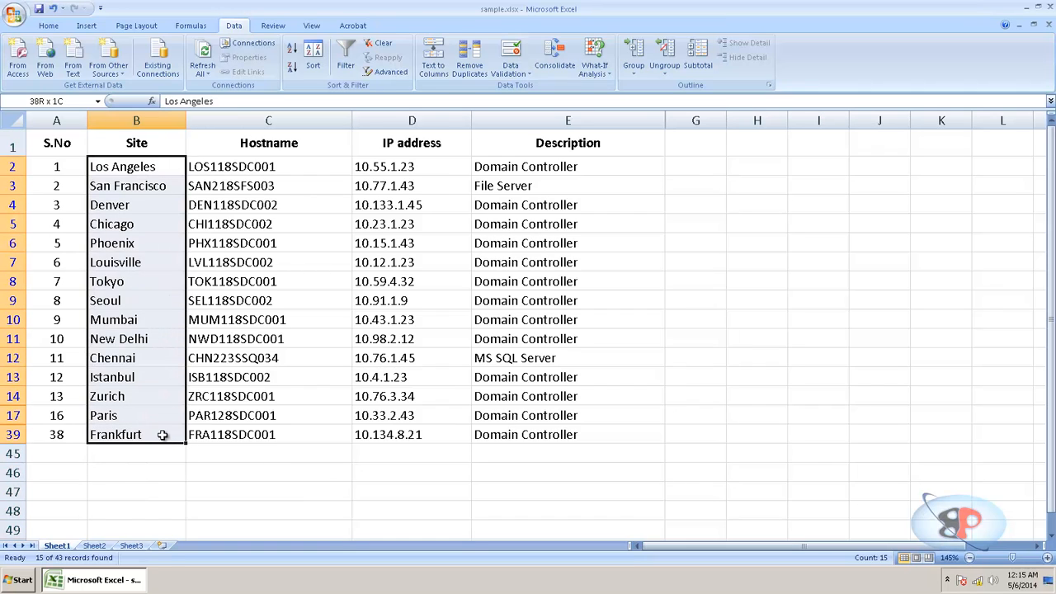
left_click(122, 165)
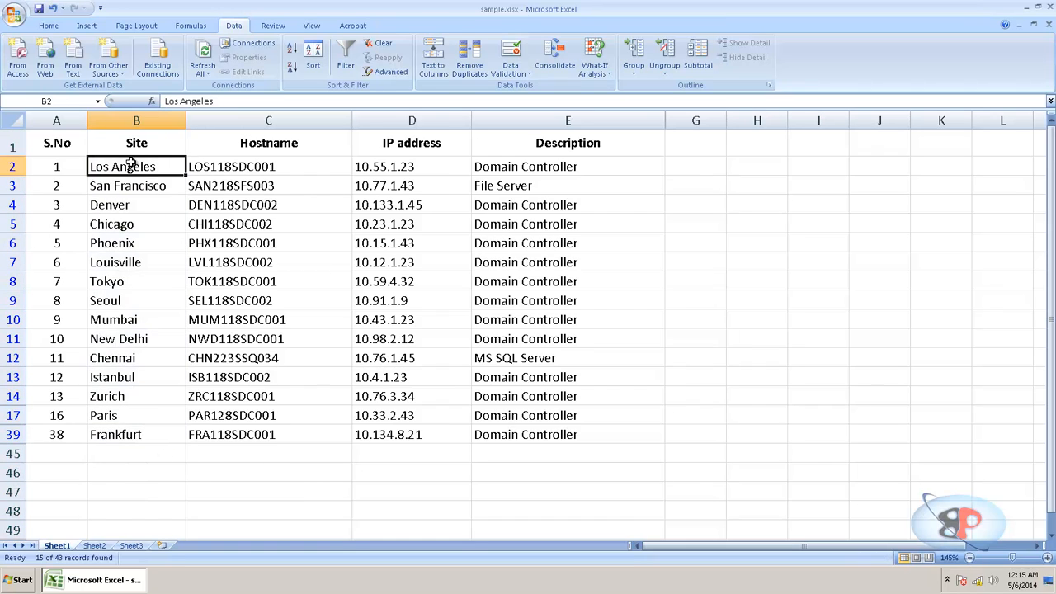